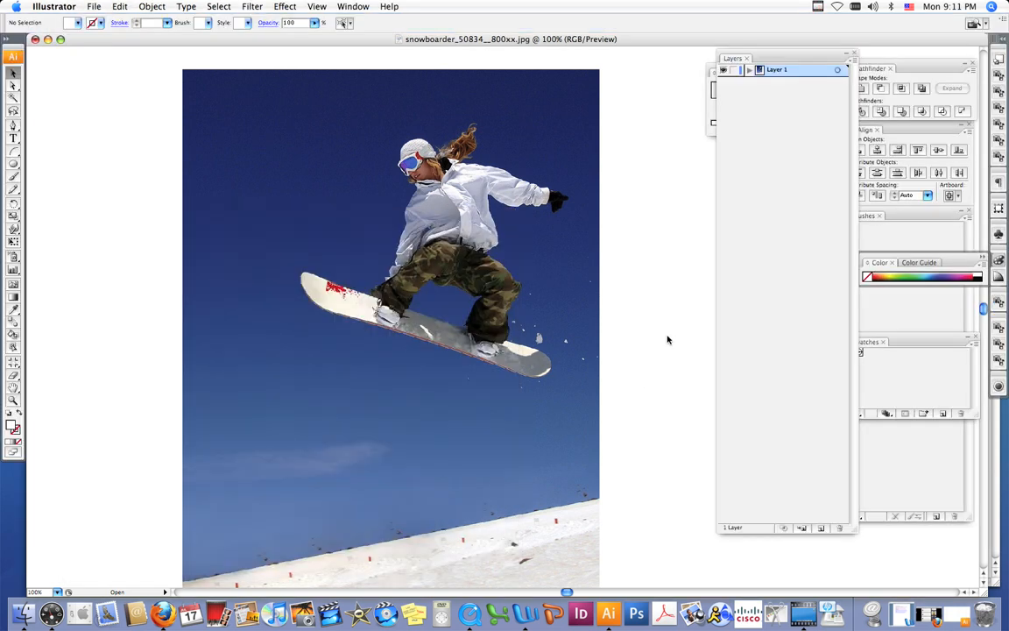
pyautogui.moveTo(860, 181)
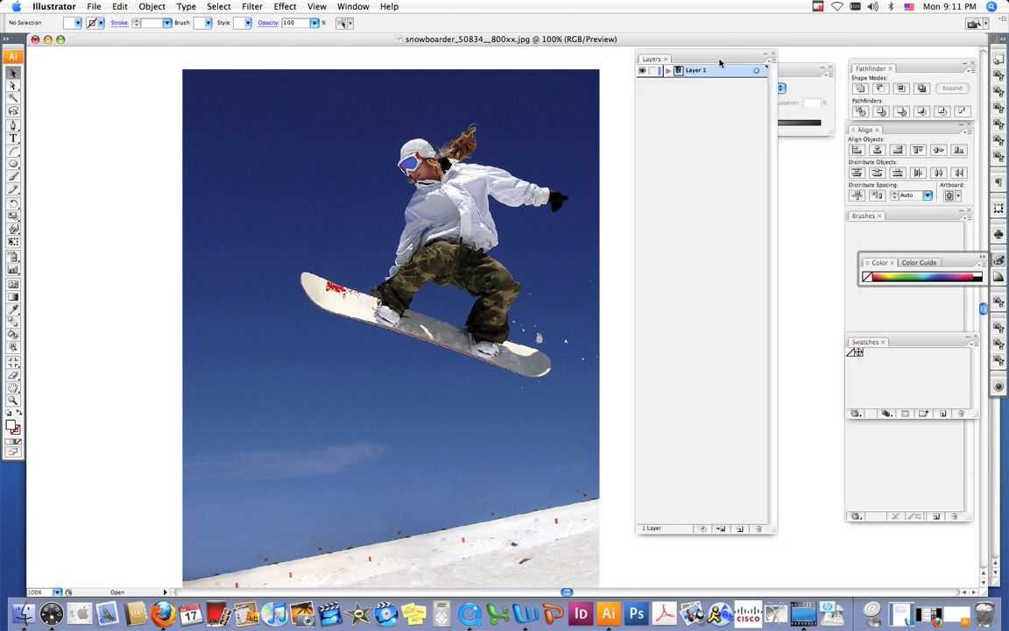
# Dock the Layers panel beside the other panels so it no longer covers them
pyautogui.moveTo(722, 61); pyautogui.dragTo(762, 62)
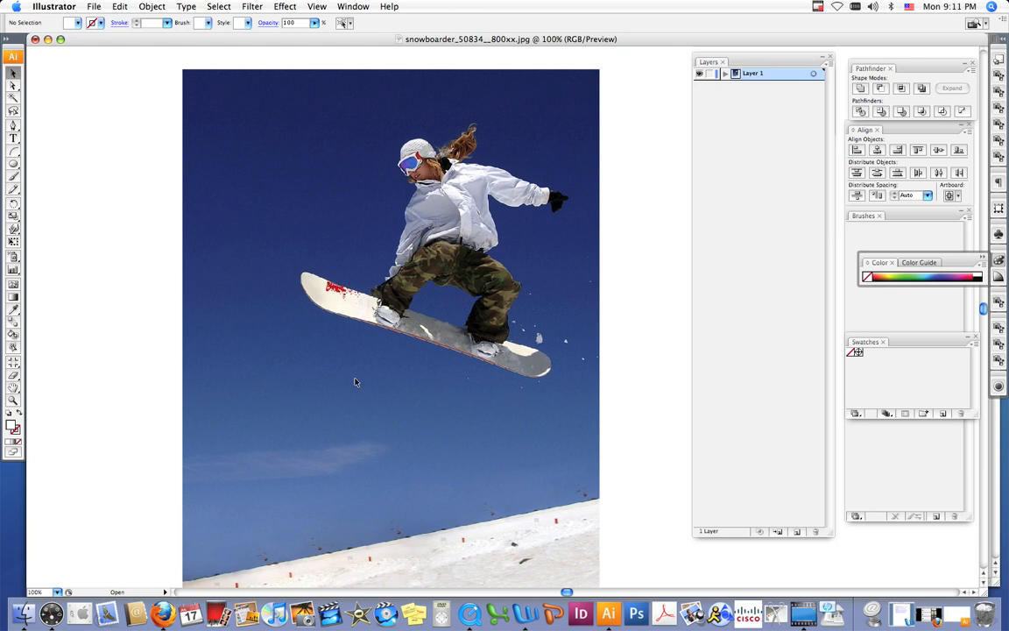
pyautogui.moveTo(167, 429)
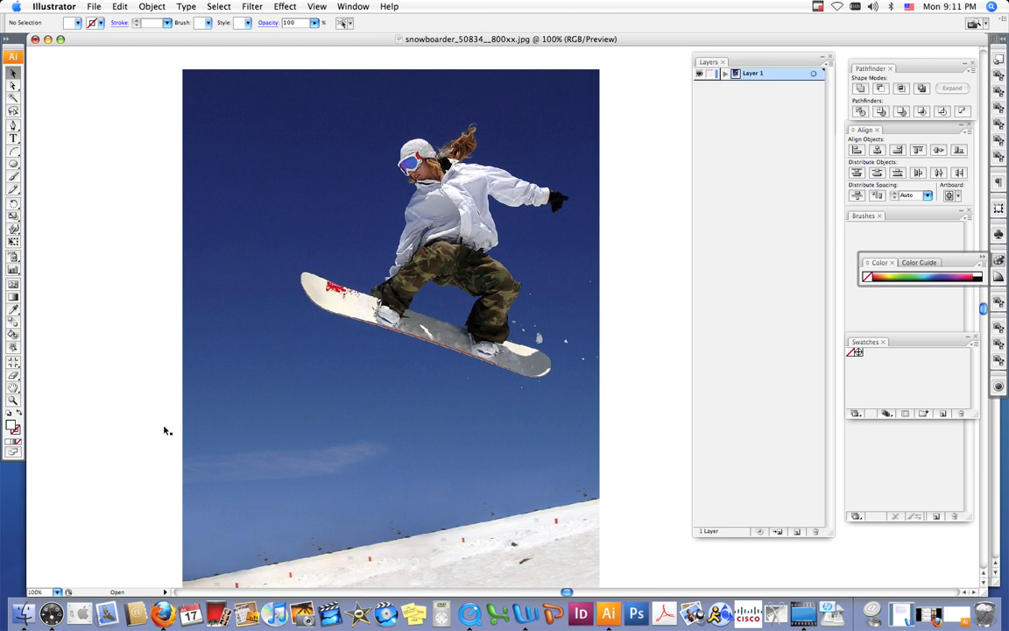
pyautogui.moveTo(172, 328)
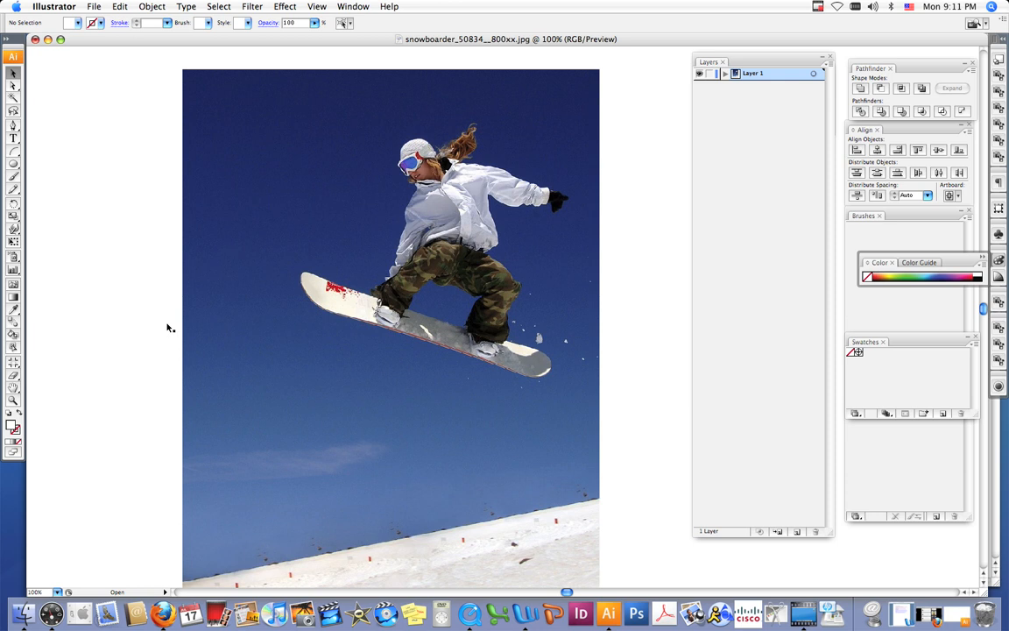
pyautogui.moveTo(219, 308)
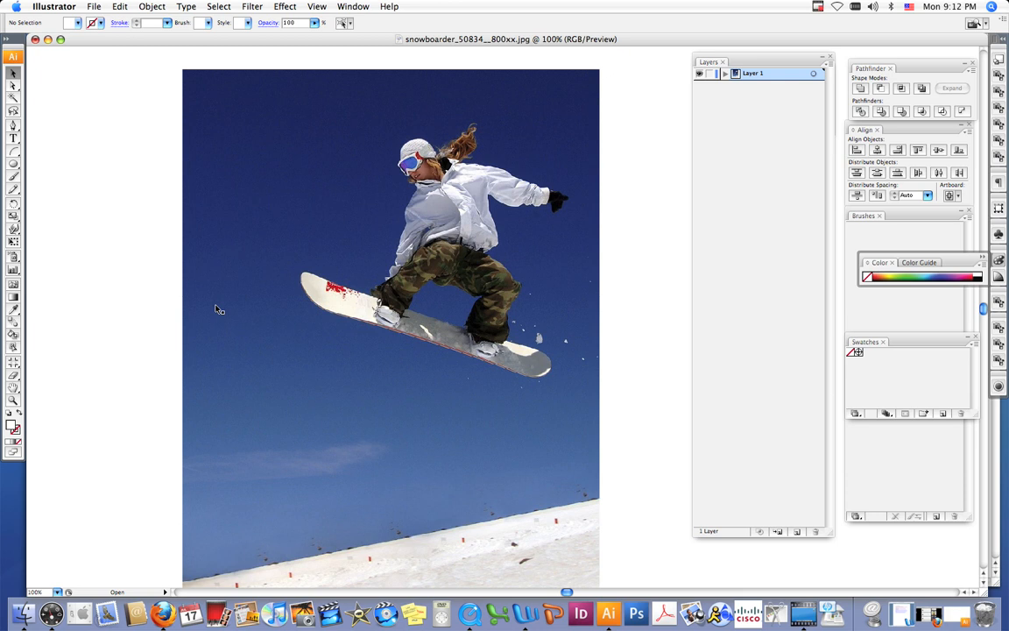
pyautogui.moveTo(142, 294)
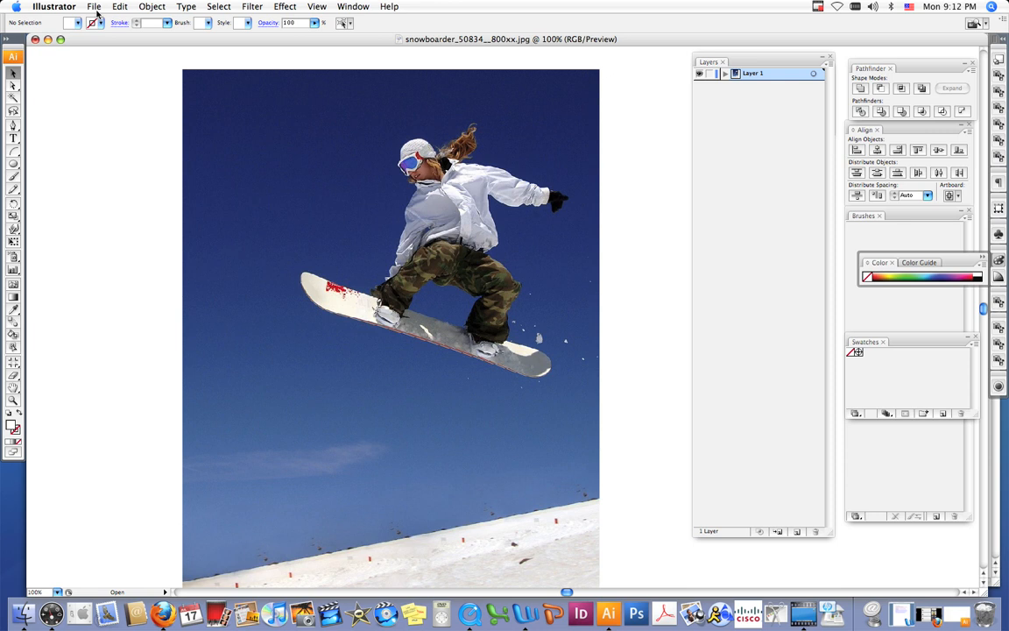
pyautogui.click(95, 7)
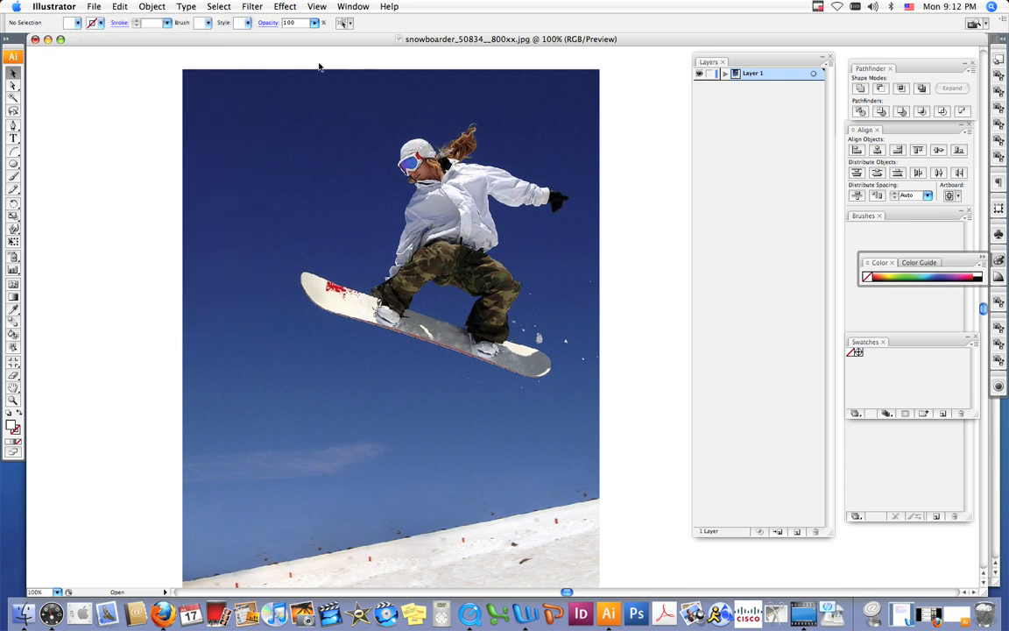
pyautogui.moveTo(84, 205)
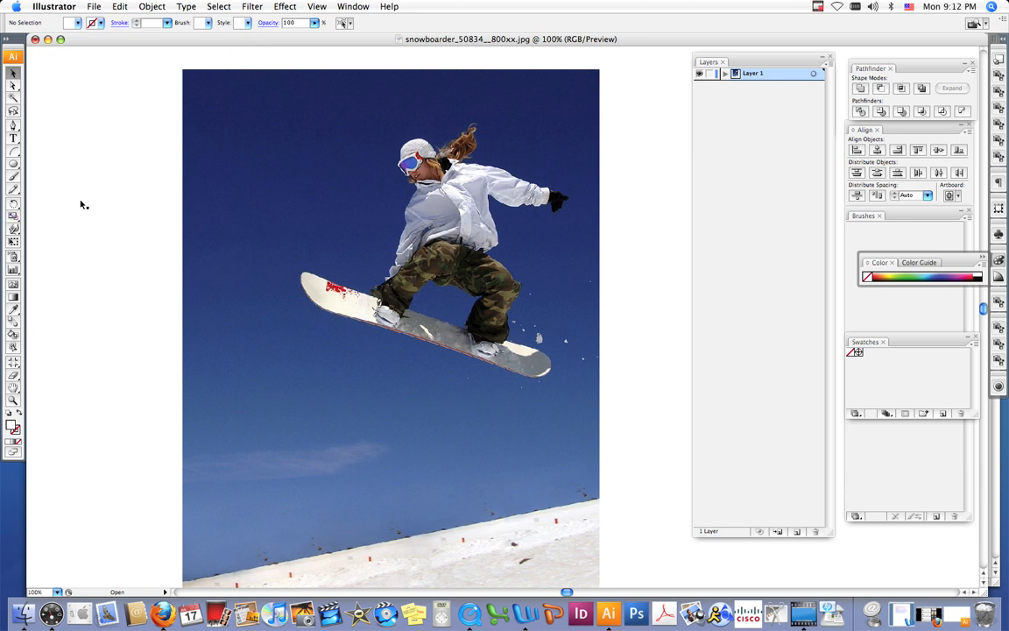
pyautogui.moveTo(112, 164)
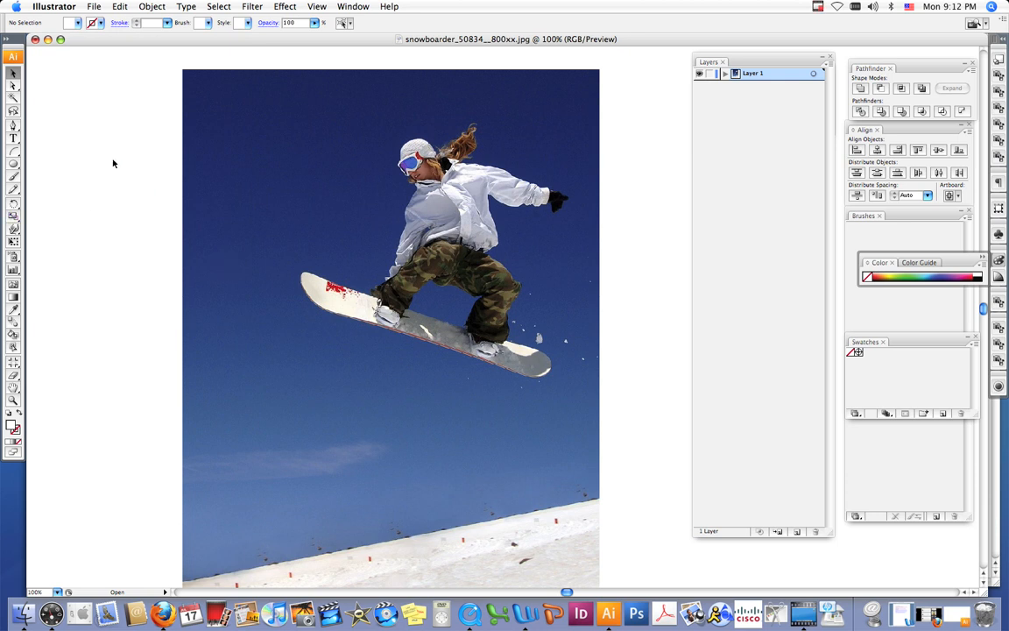
pyautogui.moveTo(141, 143)
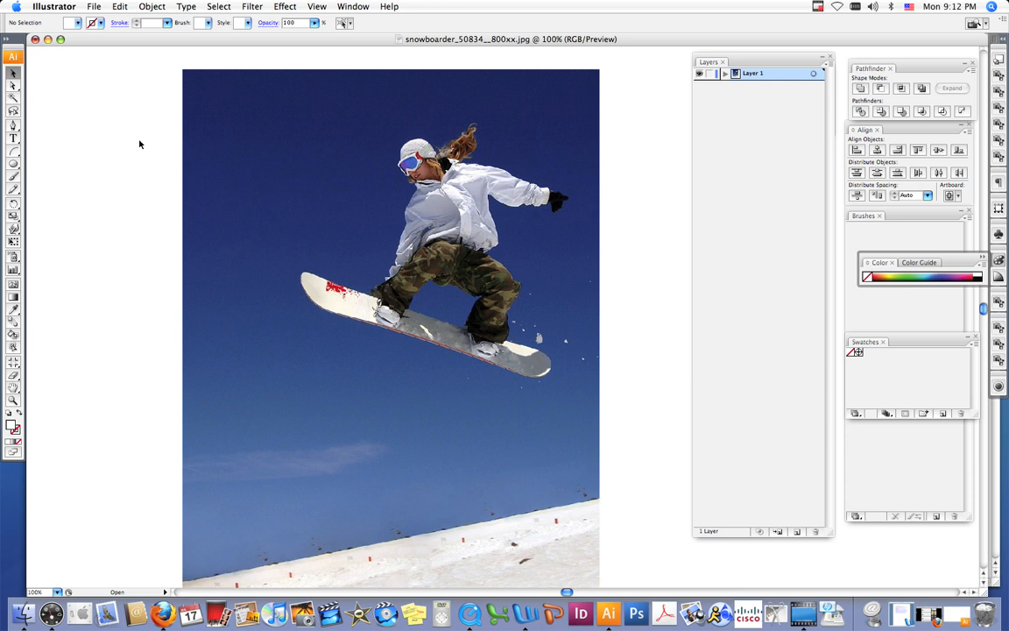
pyautogui.moveTo(417, 119)
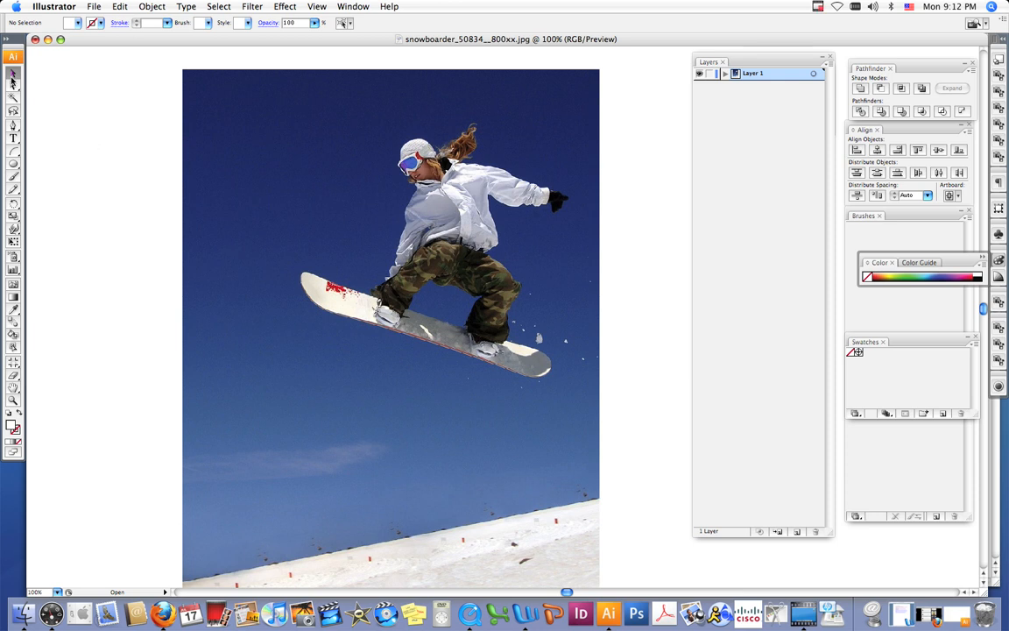
pyautogui.moveTo(14, 77)
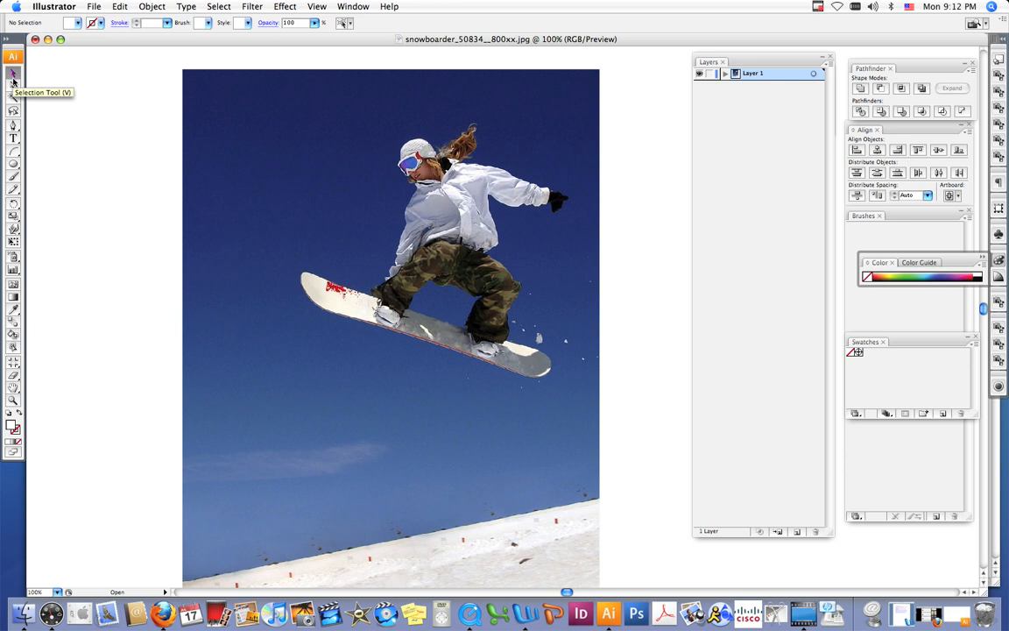
pyautogui.moveTo(273, 107)
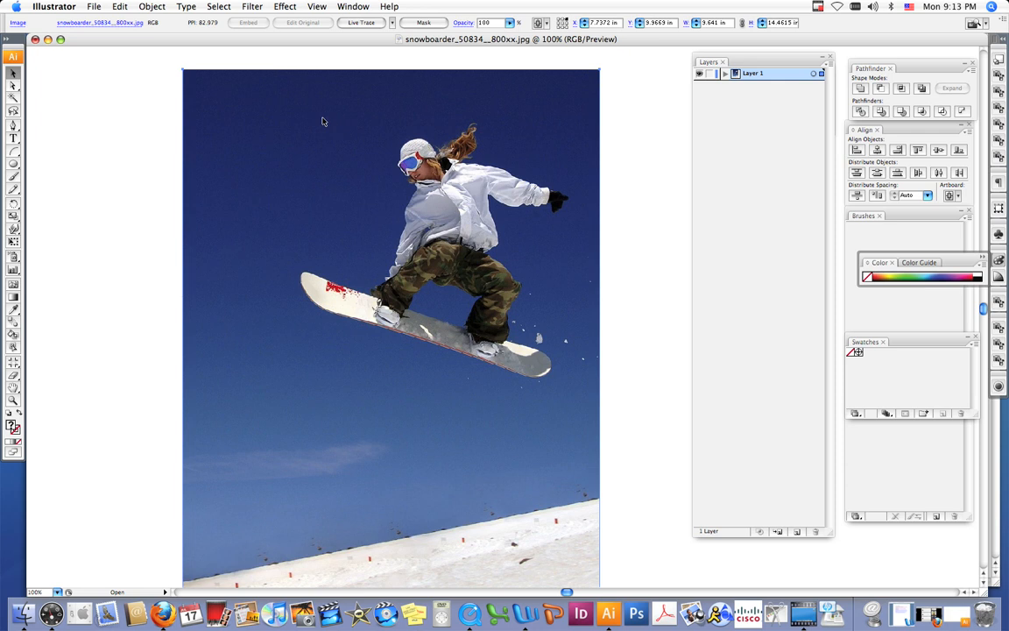
pyautogui.moveTo(179, 77)
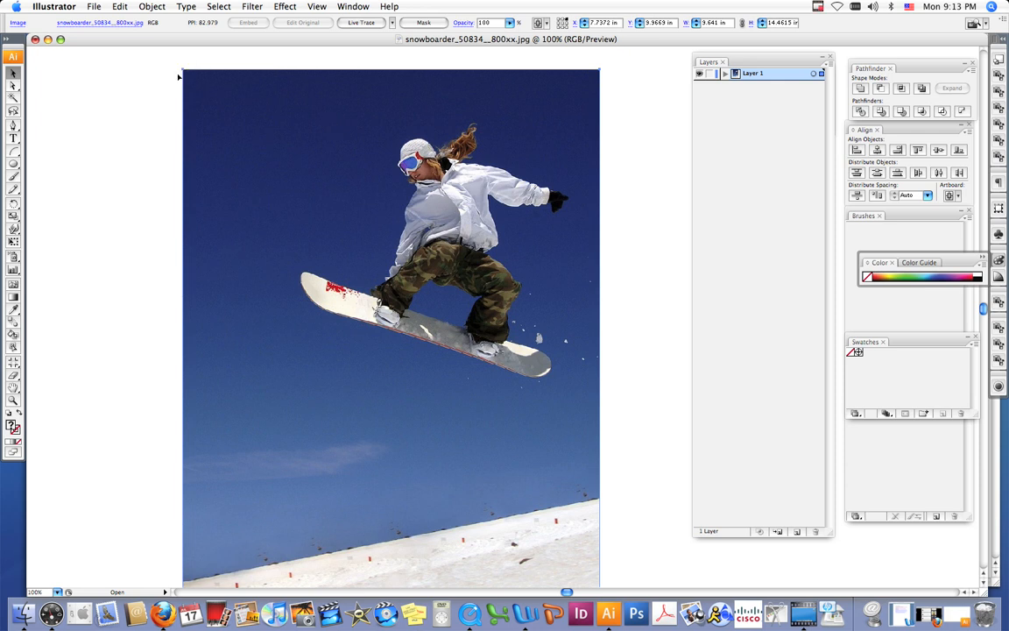
pyautogui.moveTo(601, 77)
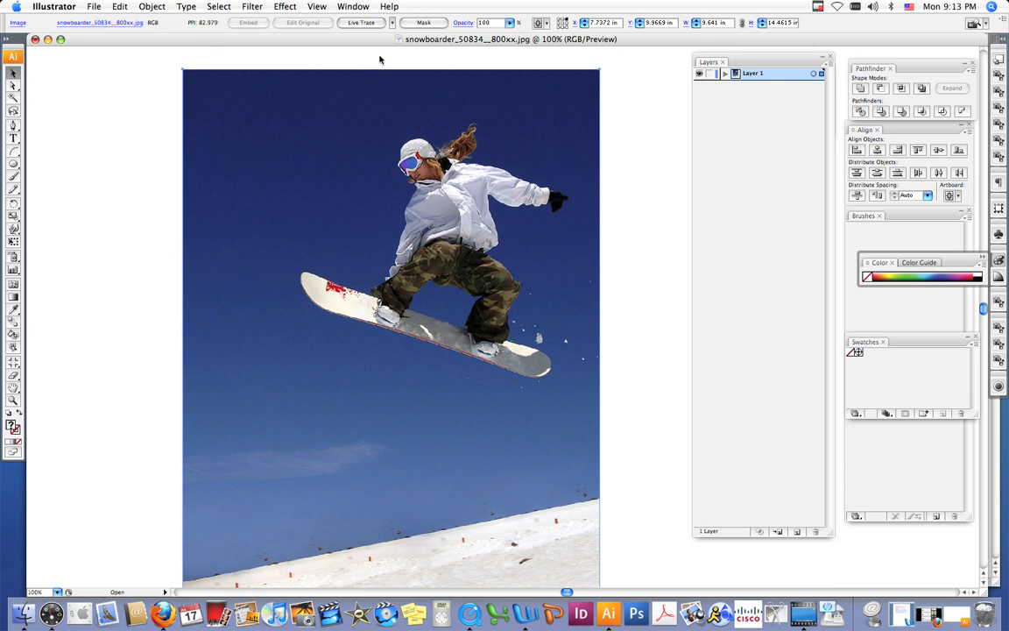
pyautogui.moveTo(389, 34)
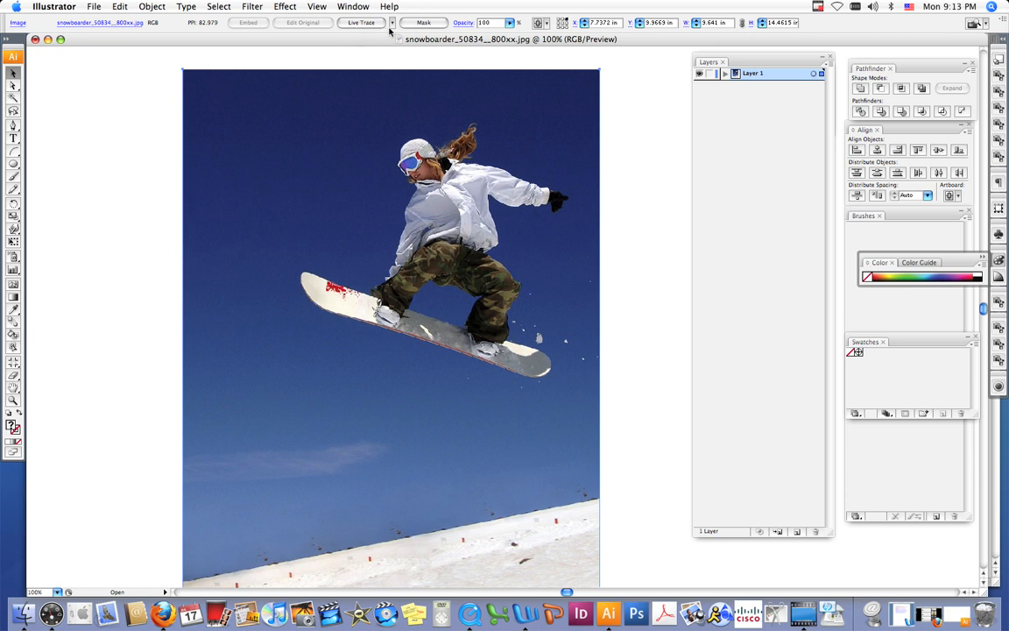
pyautogui.moveTo(392, 23)
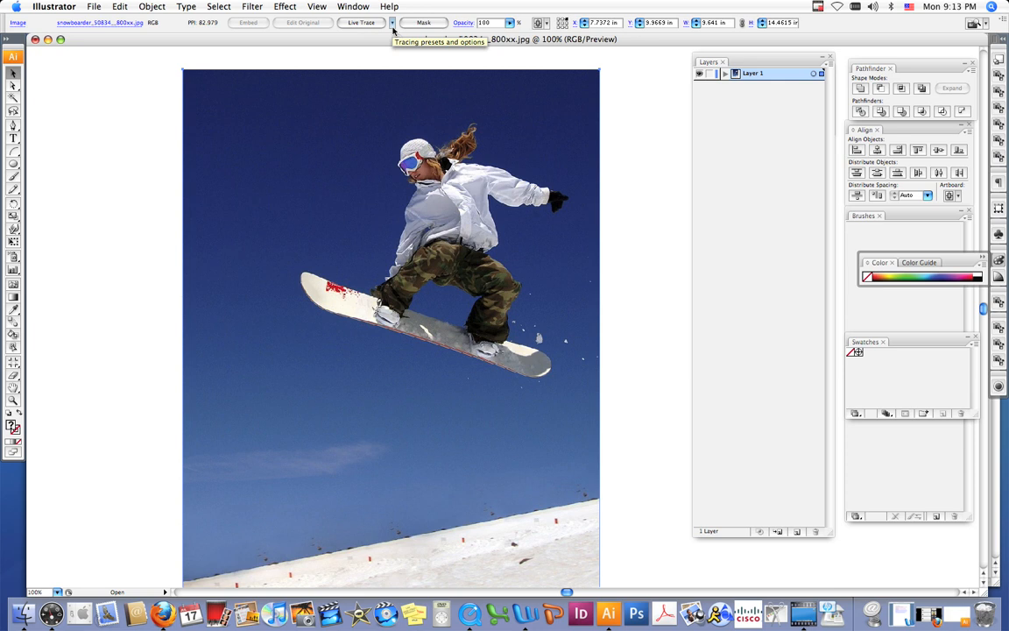
pyautogui.click(392, 21)
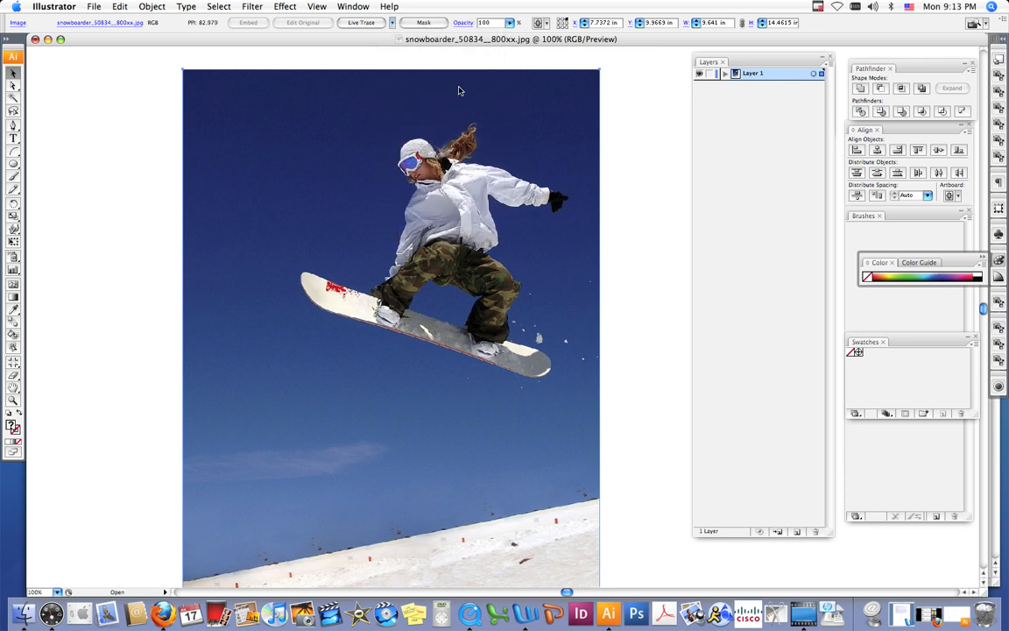
pyautogui.moveTo(380, 112)
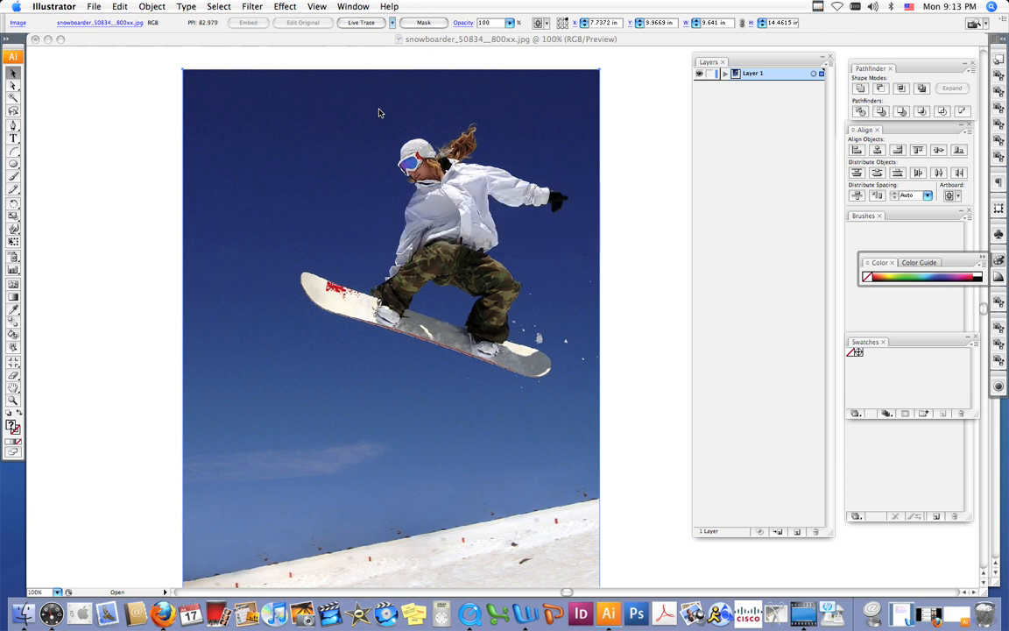
# Apply Live Trace to the snowboarder photo, producing flat posterized colour bands
pyautogui.click(361, 21)
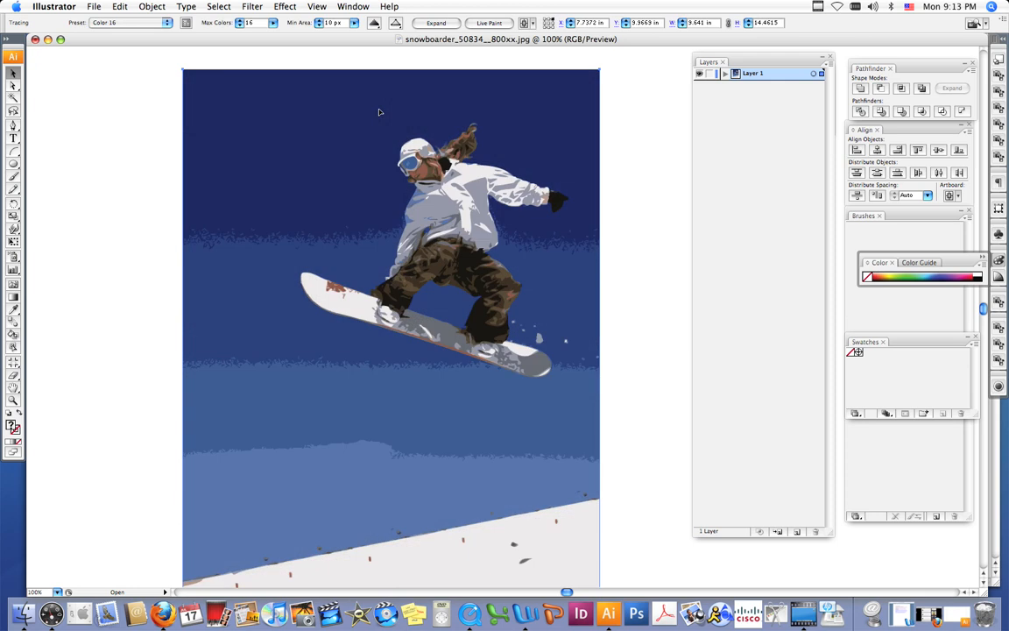
pyautogui.moveTo(375, 112)
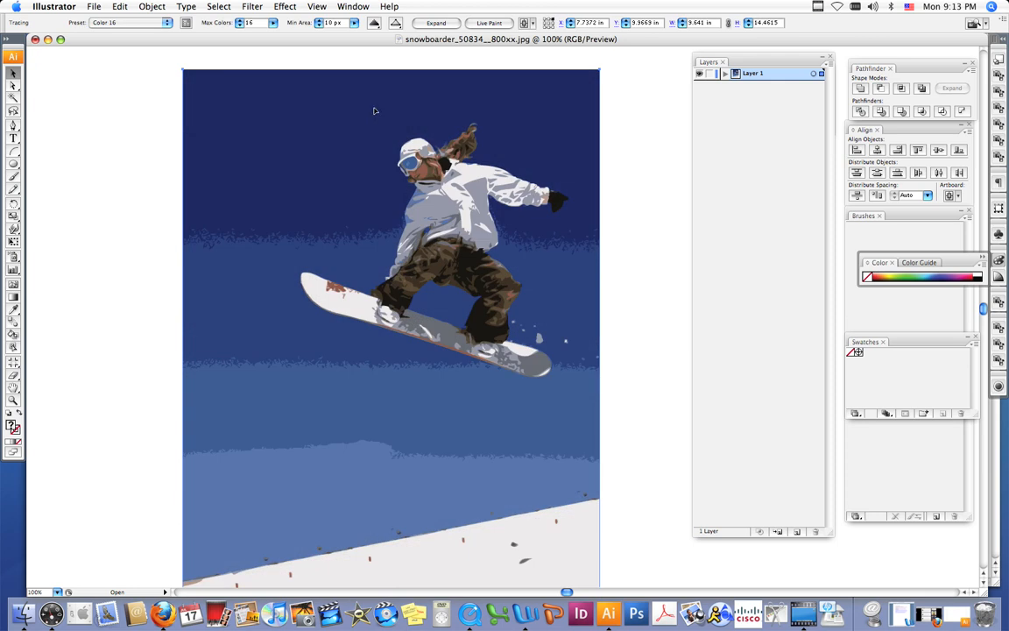
pyautogui.moveTo(455, 179)
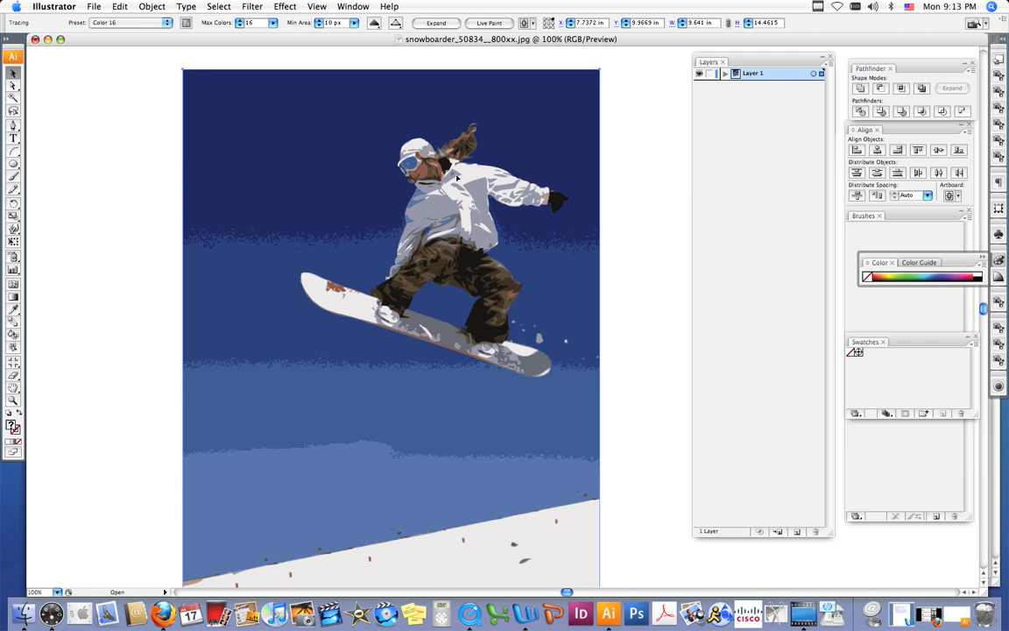
pyautogui.moveTo(438, 121)
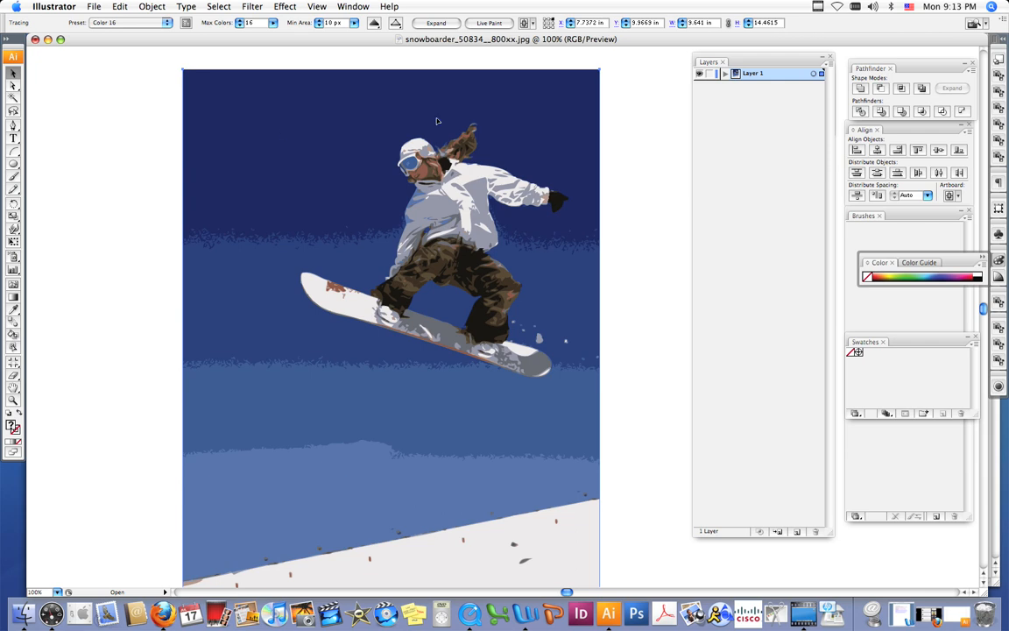
pyautogui.moveTo(406, 357)
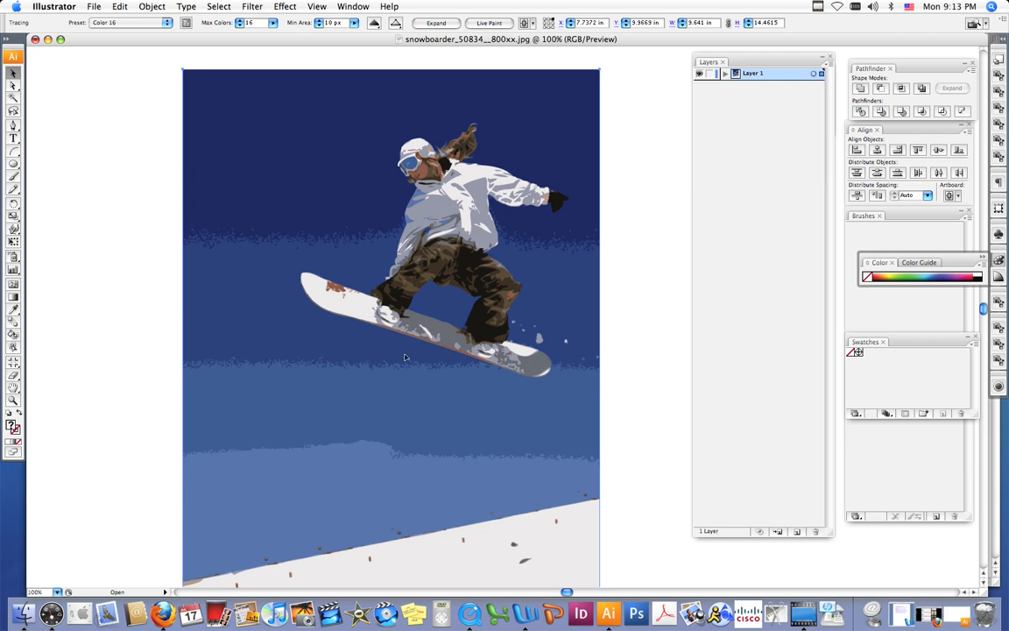
pyautogui.moveTo(223, 256)
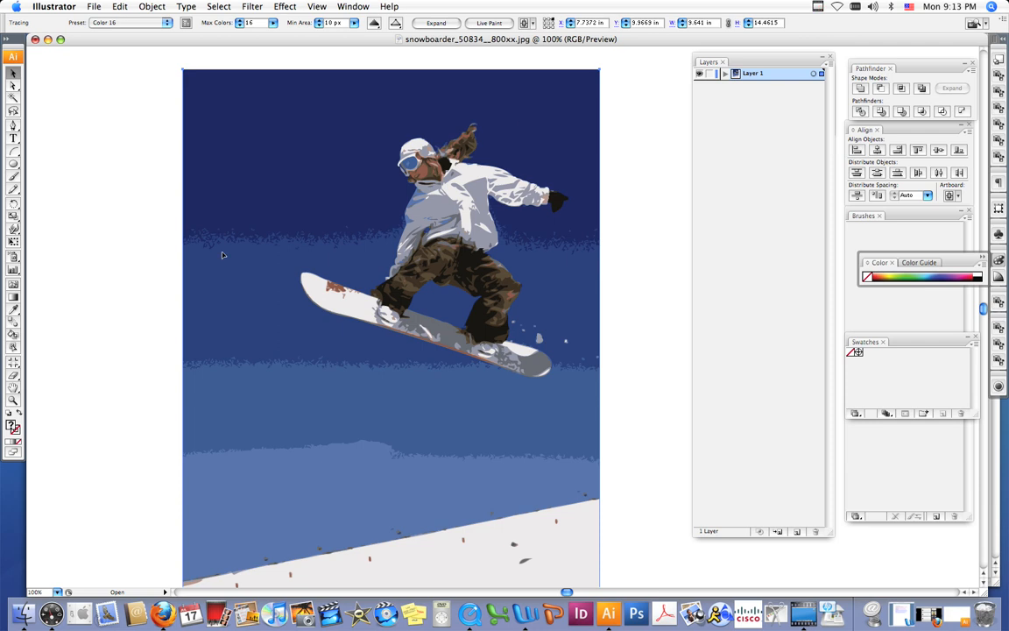
pyautogui.moveTo(394, 187)
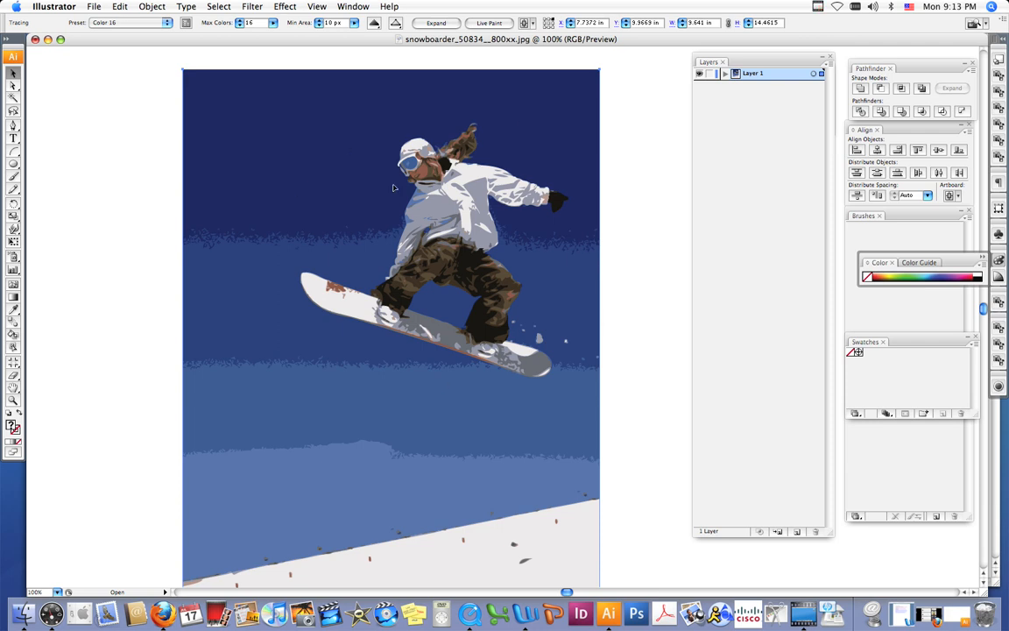
pyautogui.moveTo(511, 540)
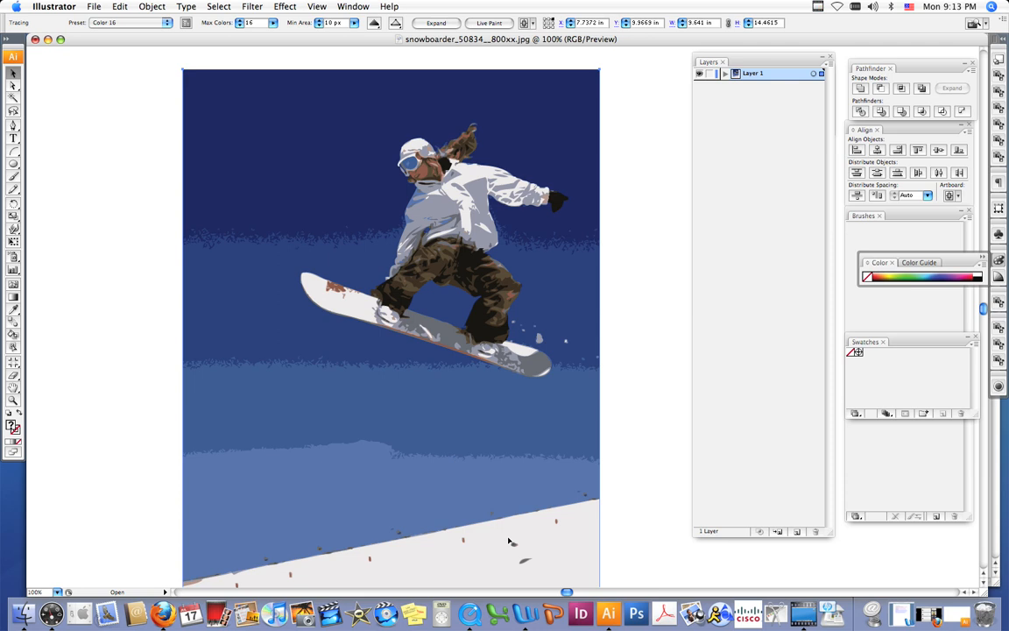
pyautogui.moveTo(262, 249)
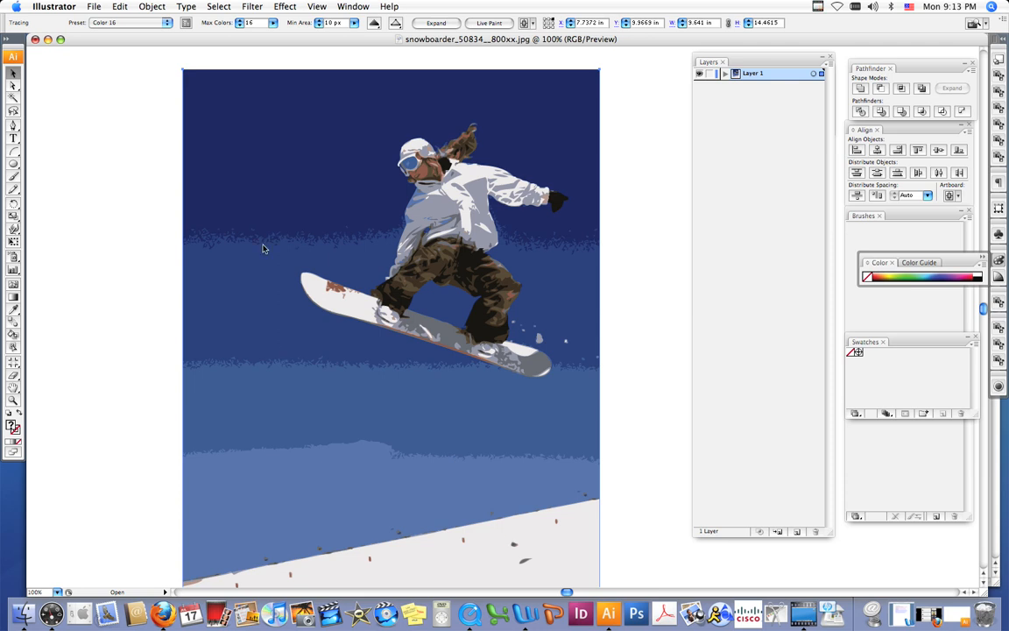
pyautogui.moveTo(452, 28)
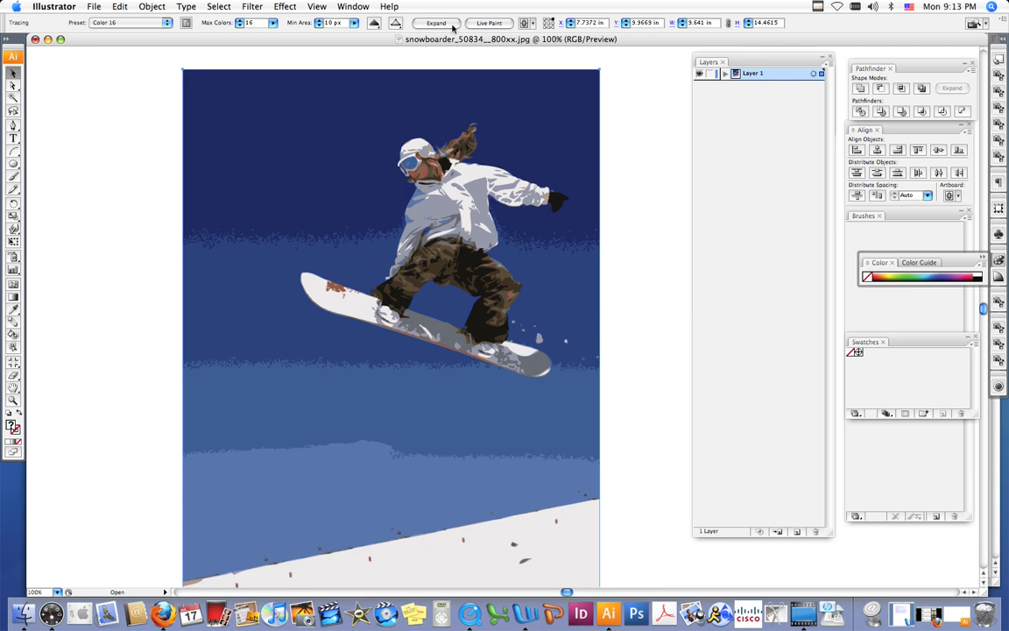
# Expand the Live Trace result into a group of editable vector paths
pyautogui.click(434, 23)
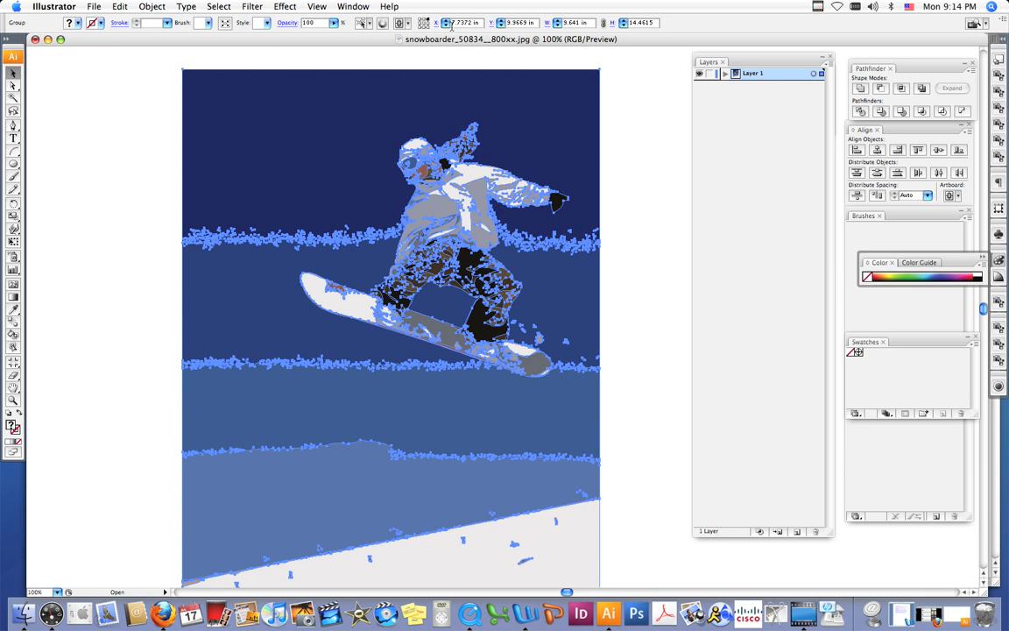
pyautogui.moveTo(452, 27)
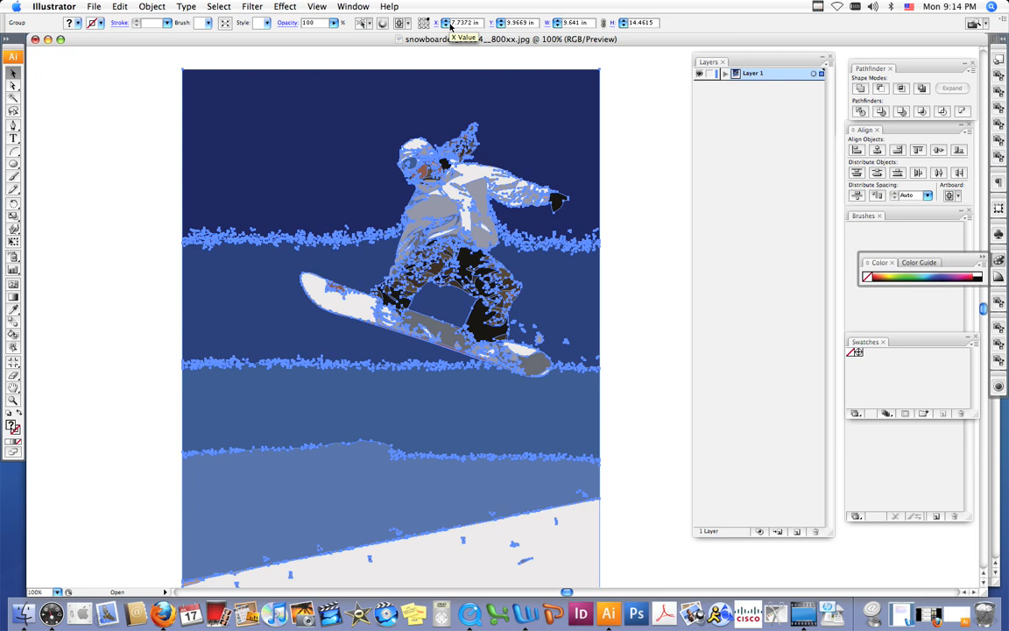
pyautogui.moveTo(144, 215)
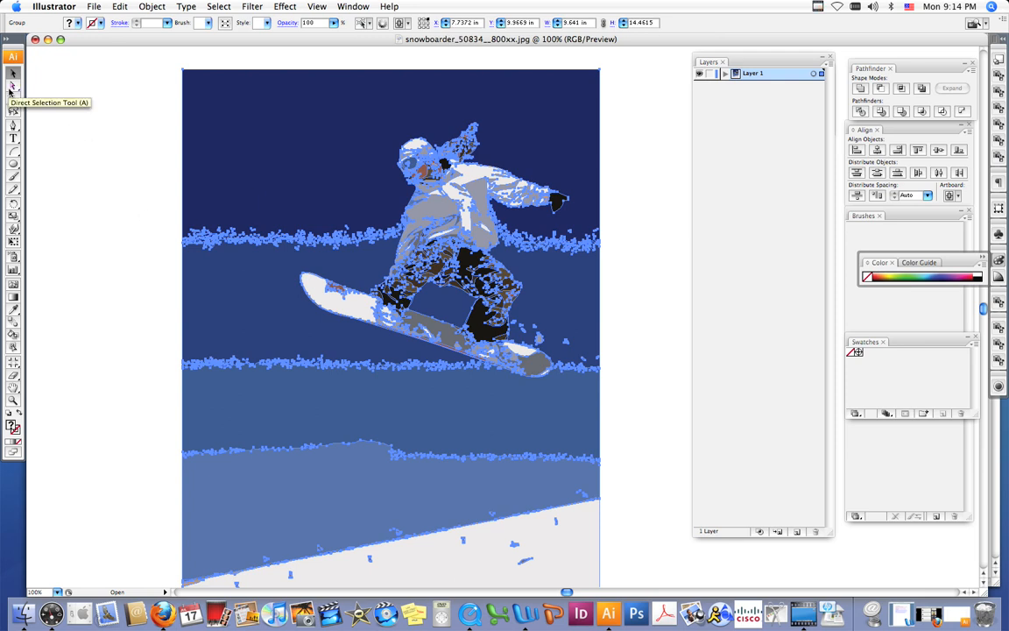
pyautogui.moveTo(316, 124)
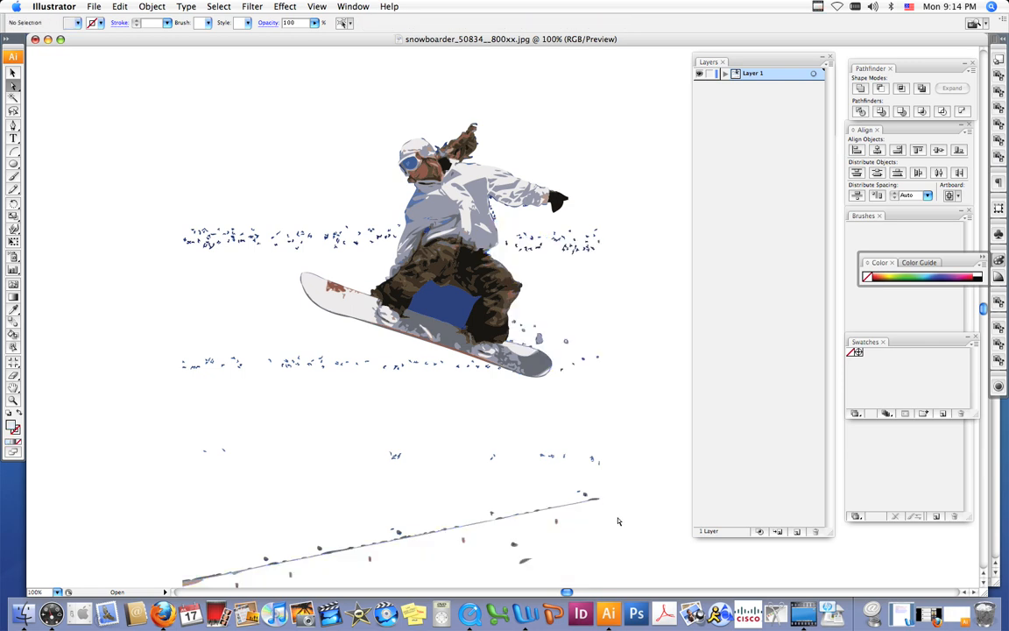
pyautogui.moveTo(151, 411)
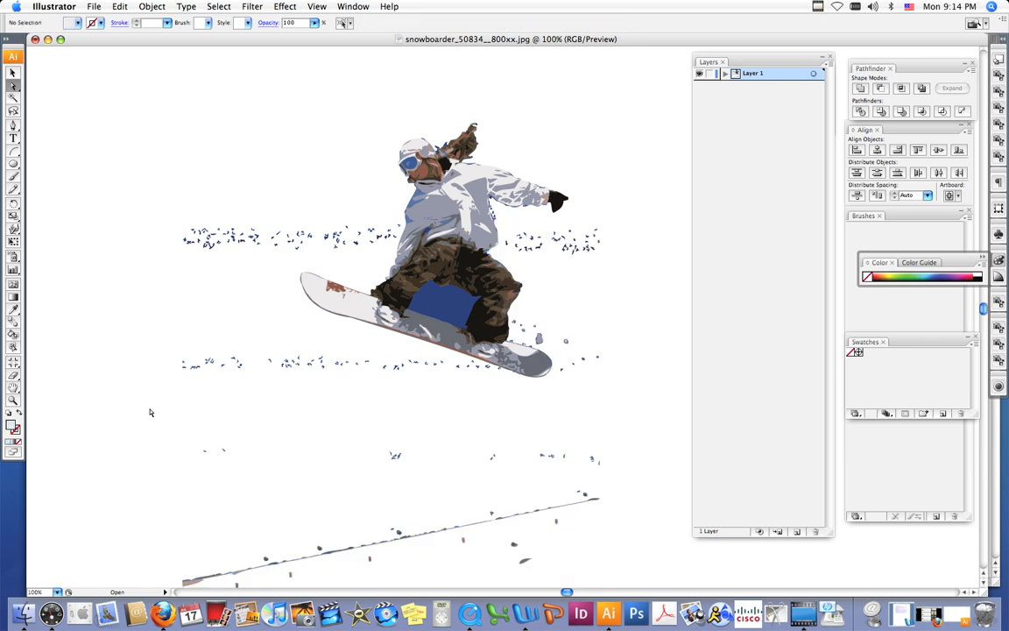
# Delete the stray sky specks left of the figure and zoom in on the upper body
pyautogui.moveTo(161, 203); pyautogui.dragTo(307, 249)
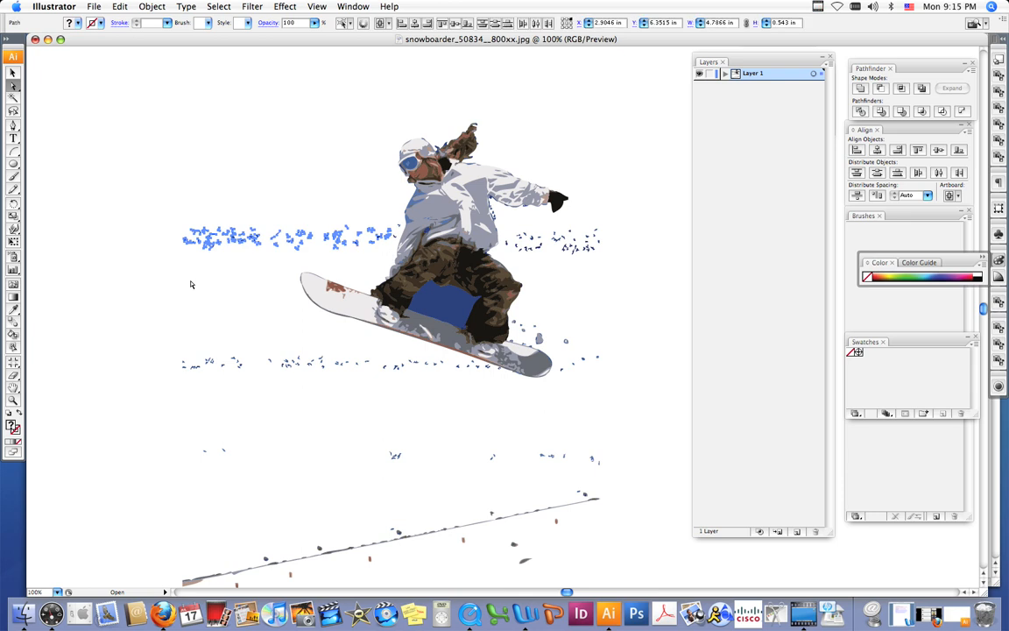
pyautogui.click(137, 291)
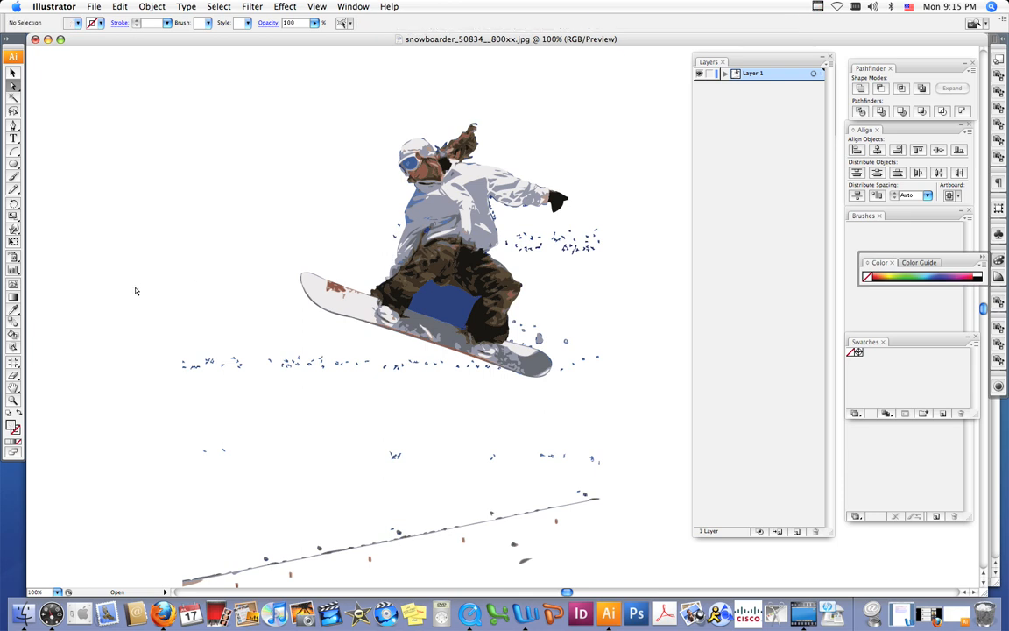
pyautogui.click(394, 236)
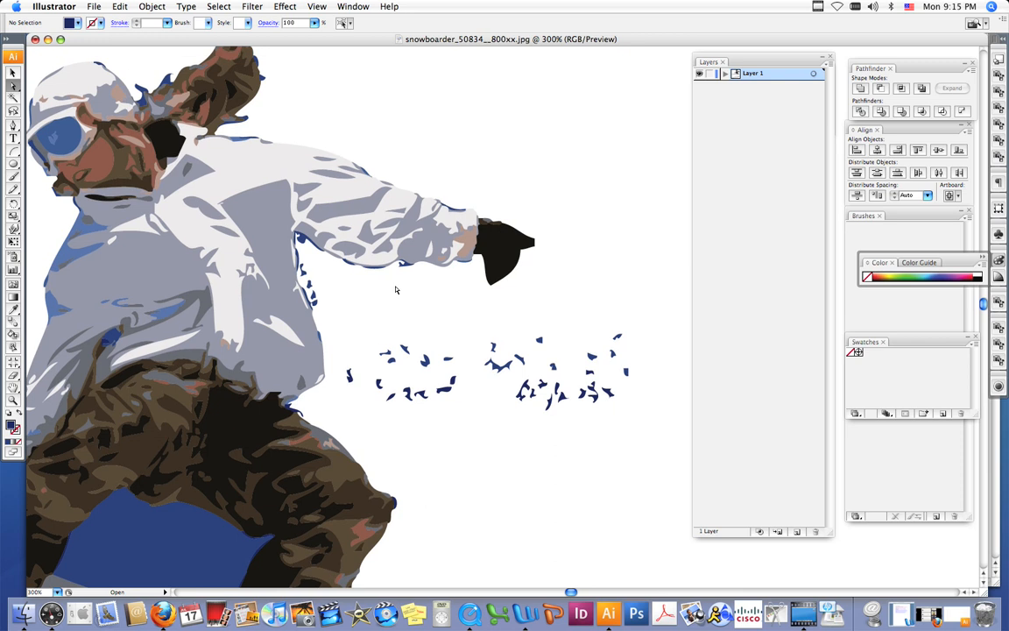
pyautogui.moveTo(396, 281)
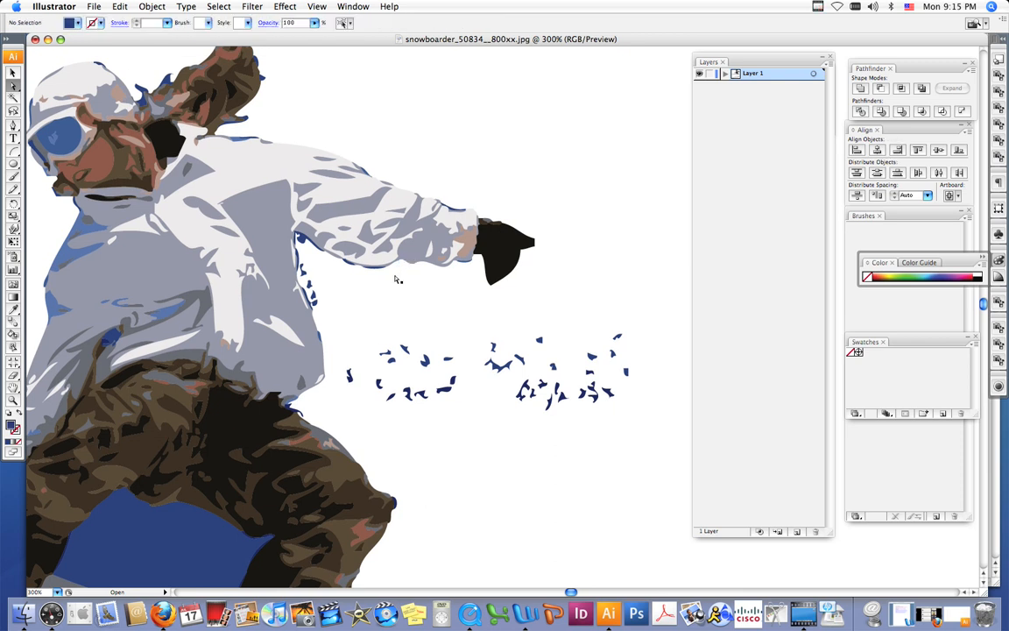
pyautogui.moveTo(312, 289)
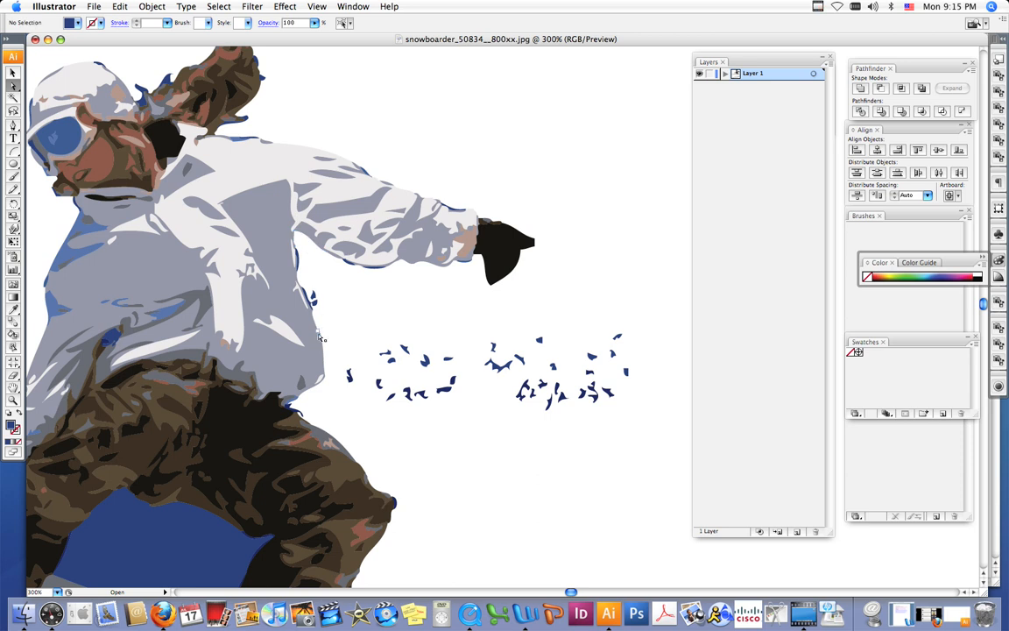
# Delete the leftover specks around the arm and below the board, isolating the figure
pyautogui.click(313, 298)
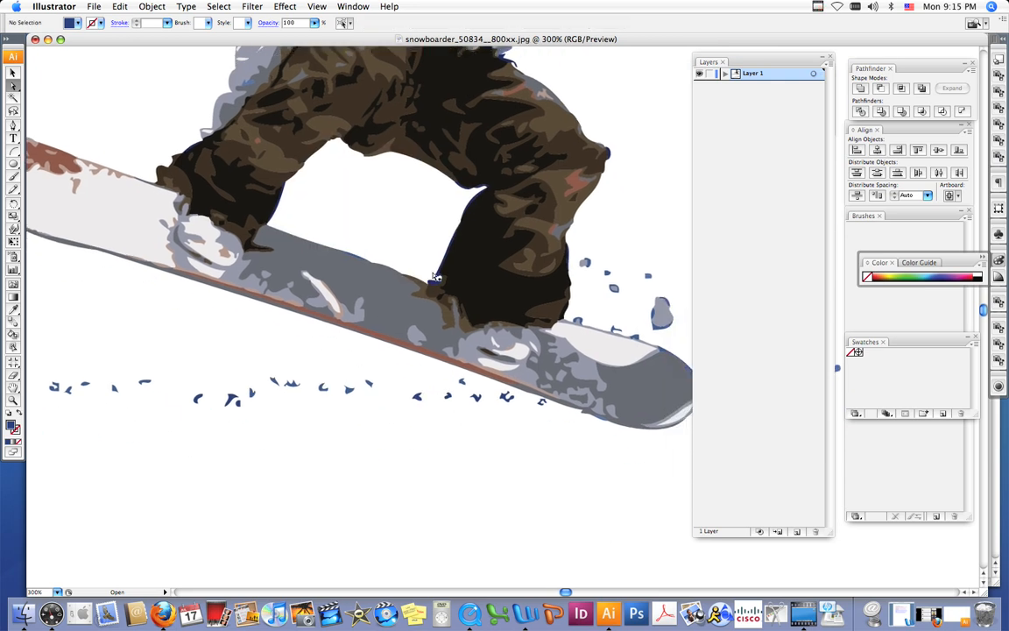
pyautogui.moveTo(436, 283)
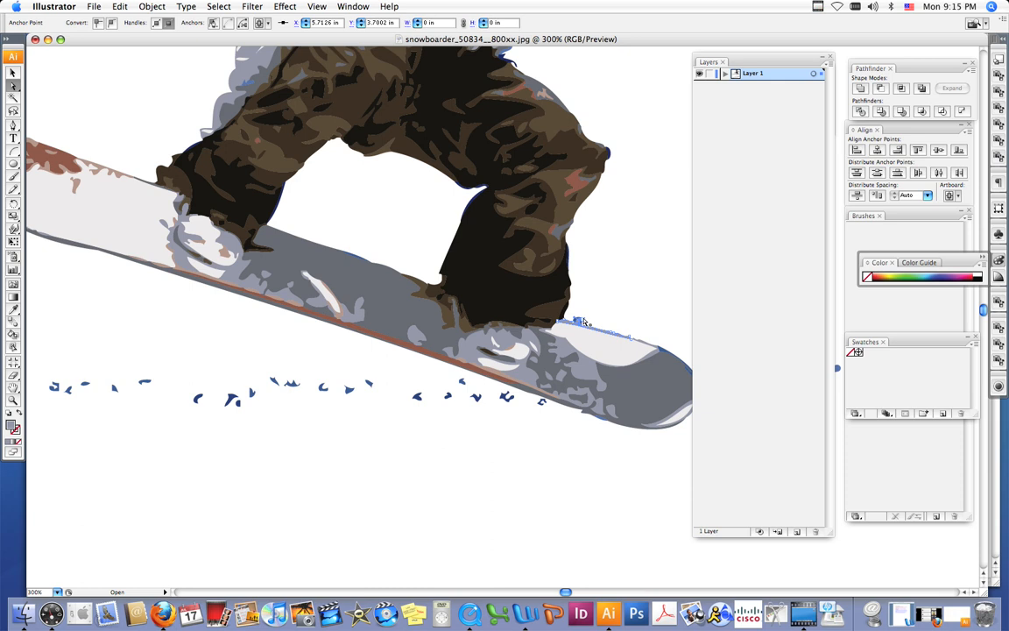
pyautogui.moveTo(158, 361); pyautogui.dragTo(359, 427)
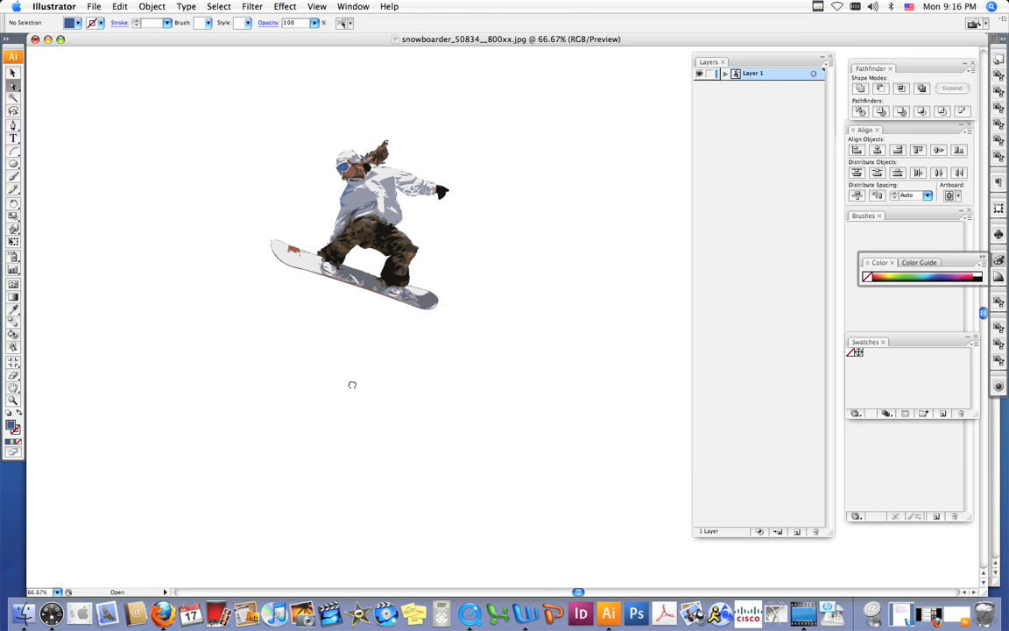
# Centre the snowboarder in view and start Save As for a new Illustrator document
pyautogui.moveTo(352, 228); pyautogui.dragTo(382, 272)
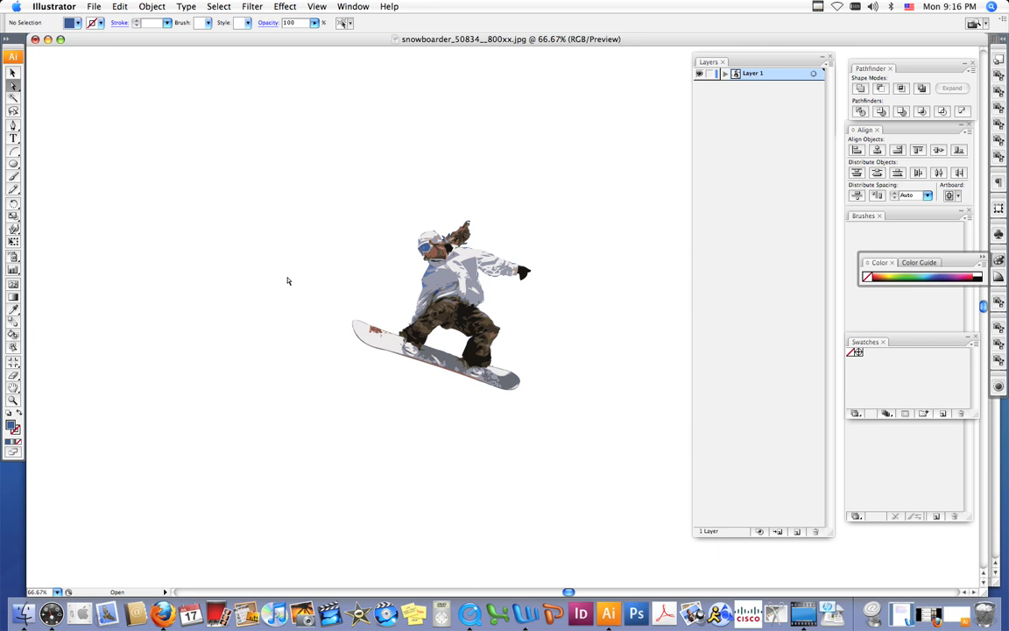
pyautogui.moveTo(307, 228)
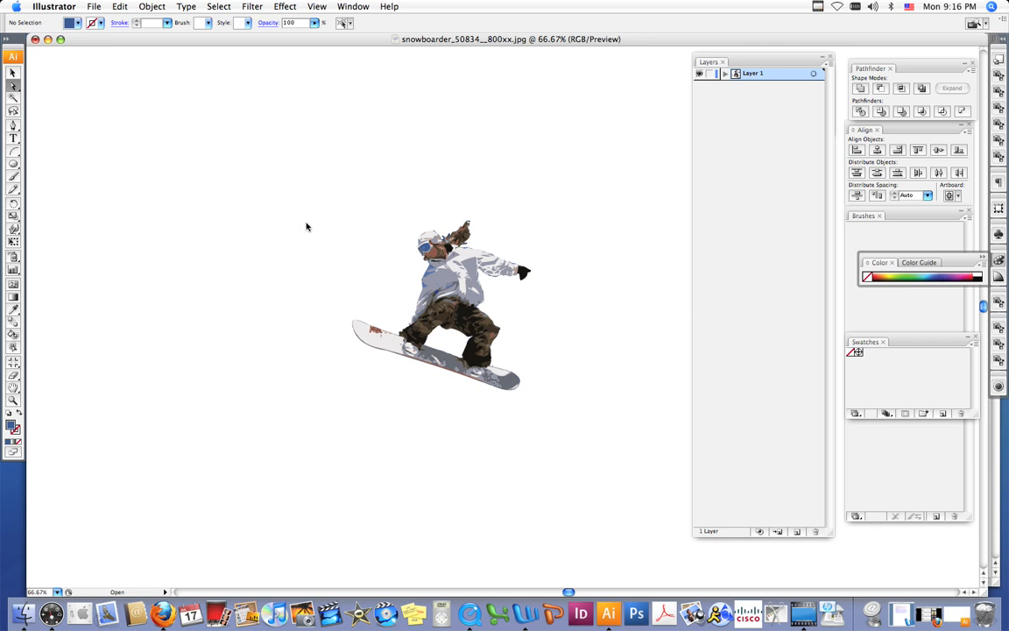
pyautogui.click(95, 7)
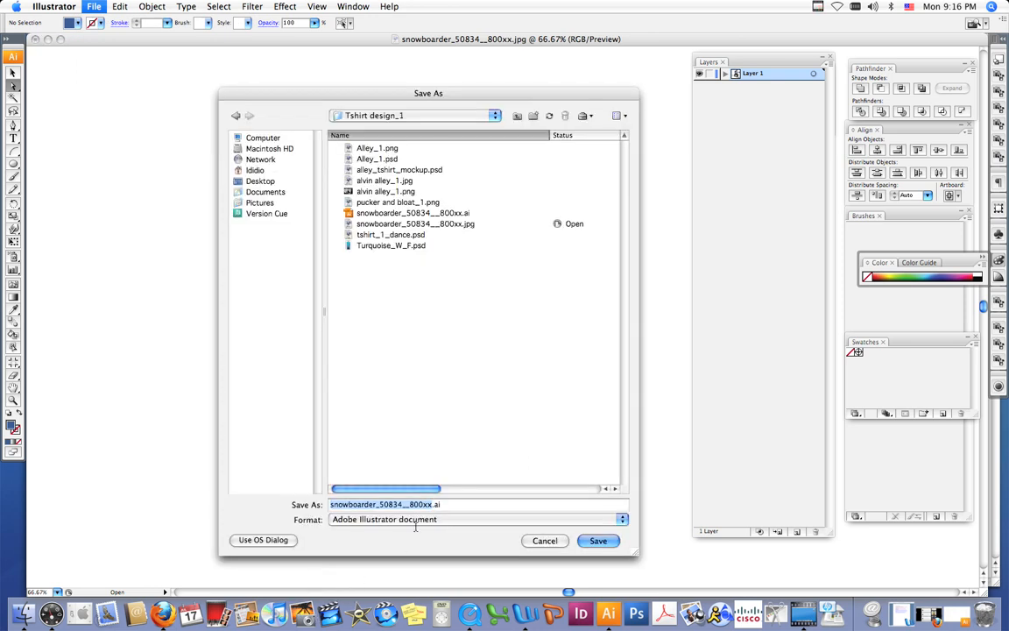
# Save the artwork as Snowboarder.ai in the Tshirt design_1 folder
pyautogui.click(429, 505)
pyautogui.write('Snowboarder')
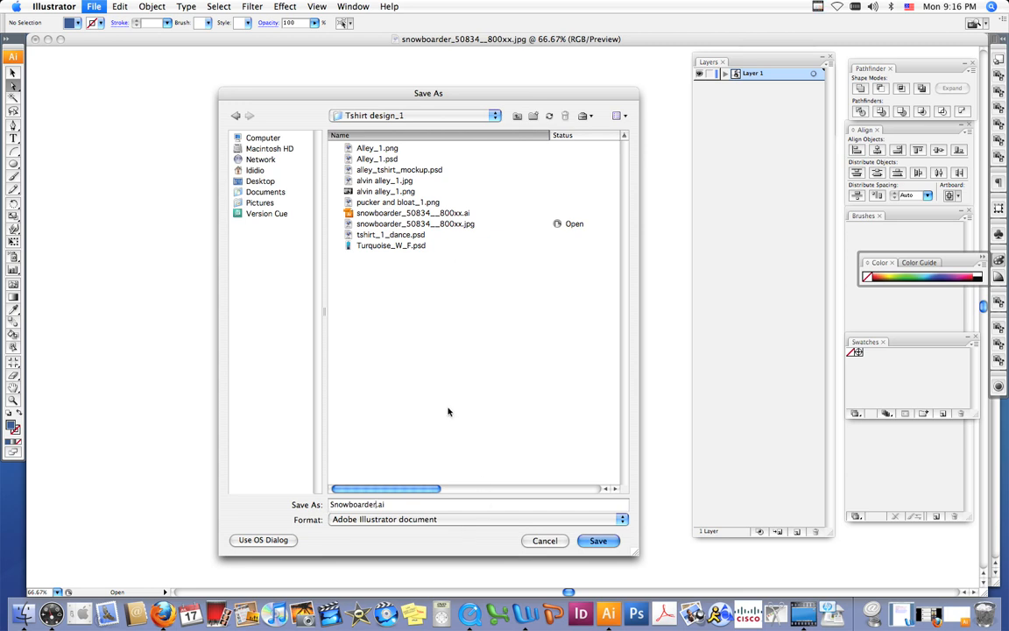
pyautogui.moveTo(526, 508)
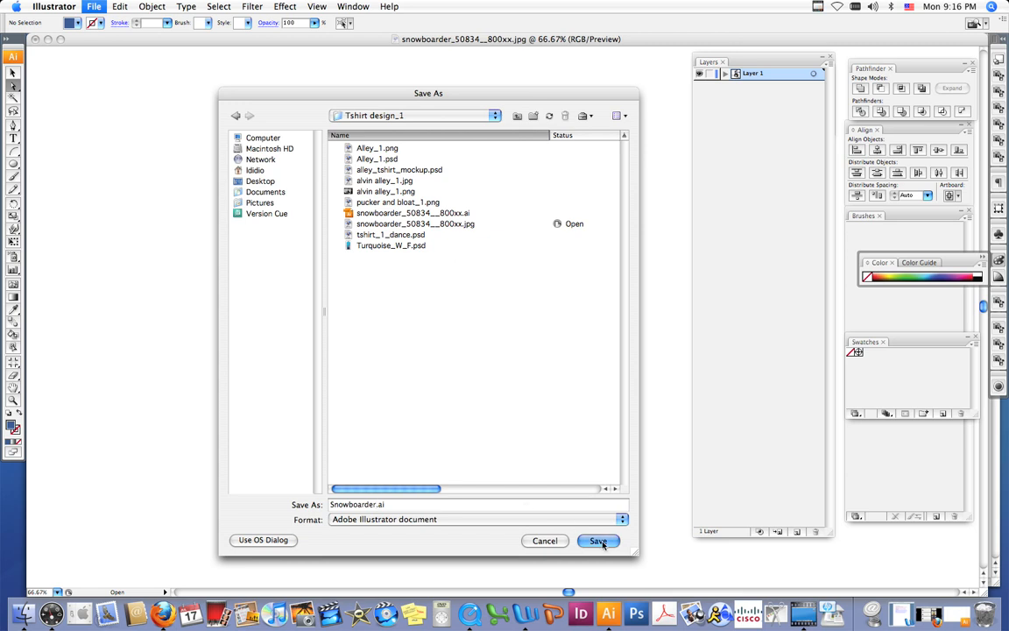
pyautogui.click(599, 540)
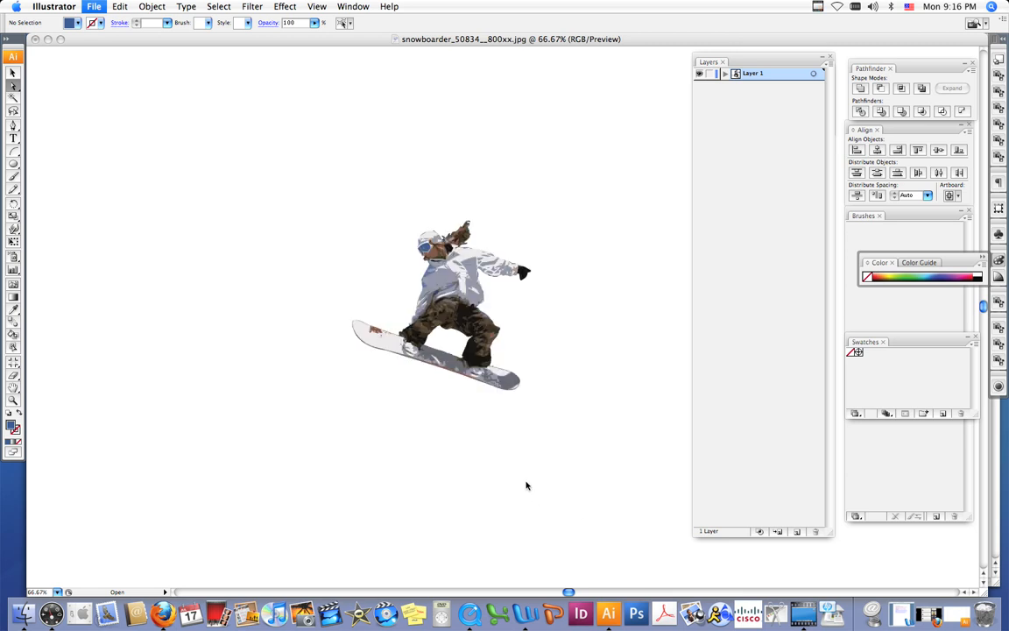
pyautogui.moveTo(511, 480)
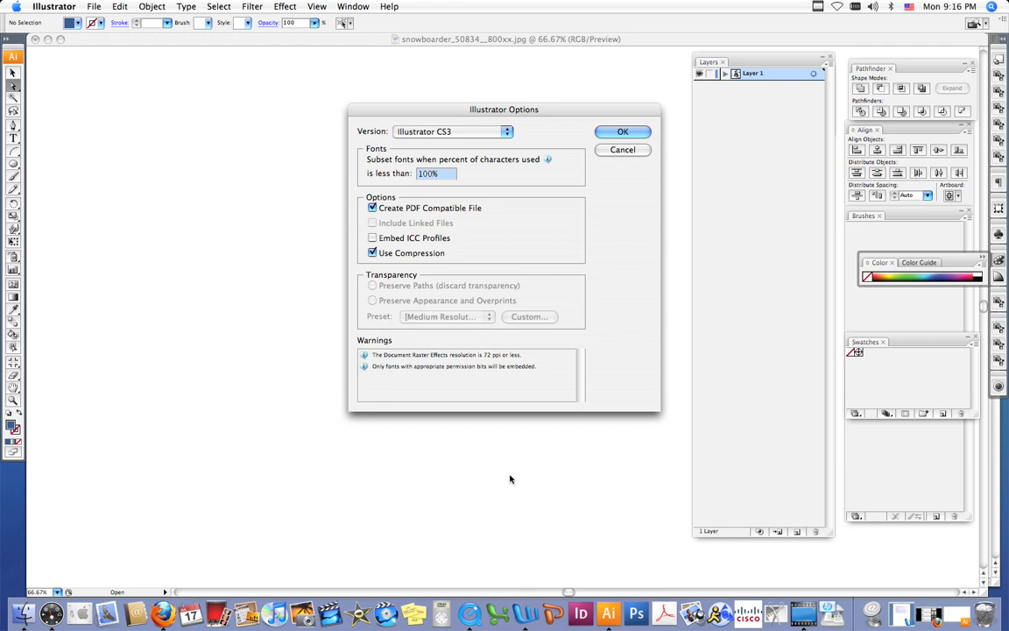
pyautogui.moveTo(522, 331)
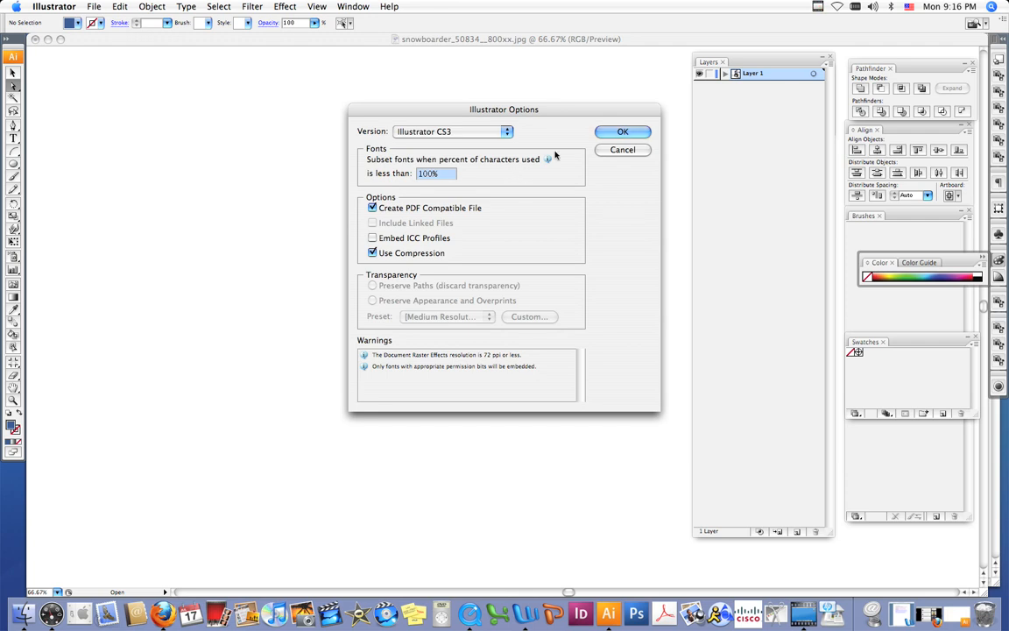
# Accept the Illustrator CS3 options so Snowboarder.ai is written to disk
pyautogui.click(624, 131)
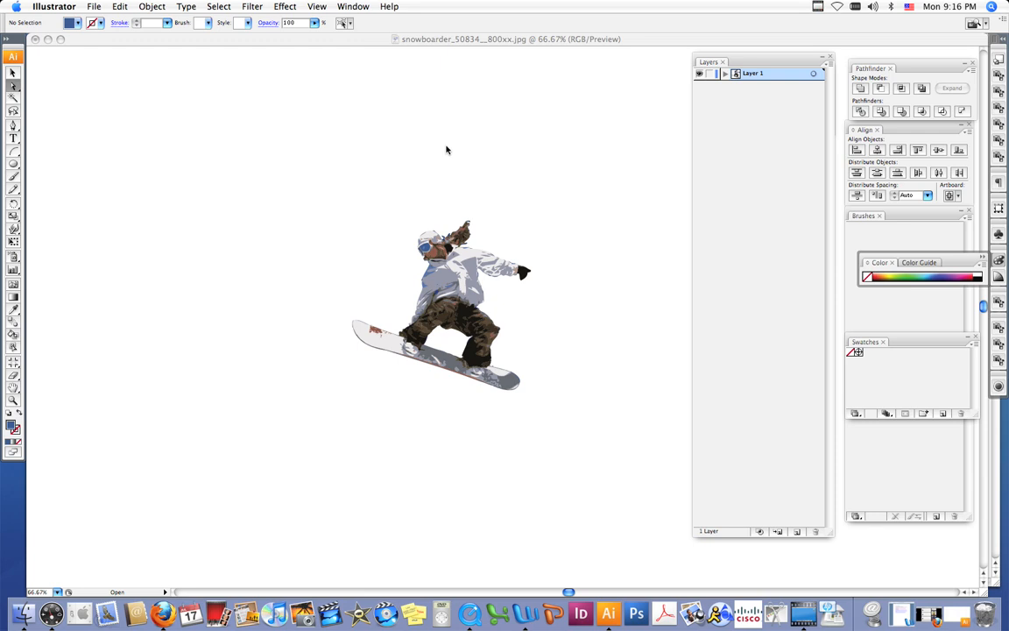